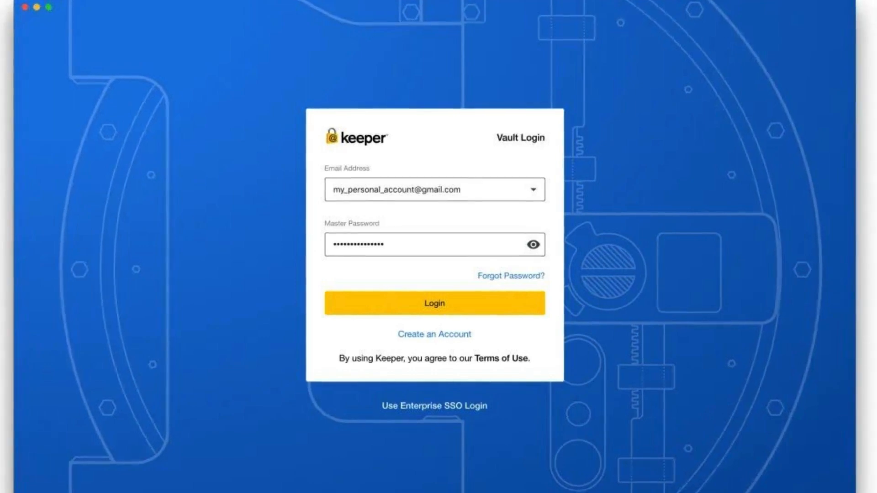
Log in to the Keeper vault with the entered email and master password
left_click(434, 303)
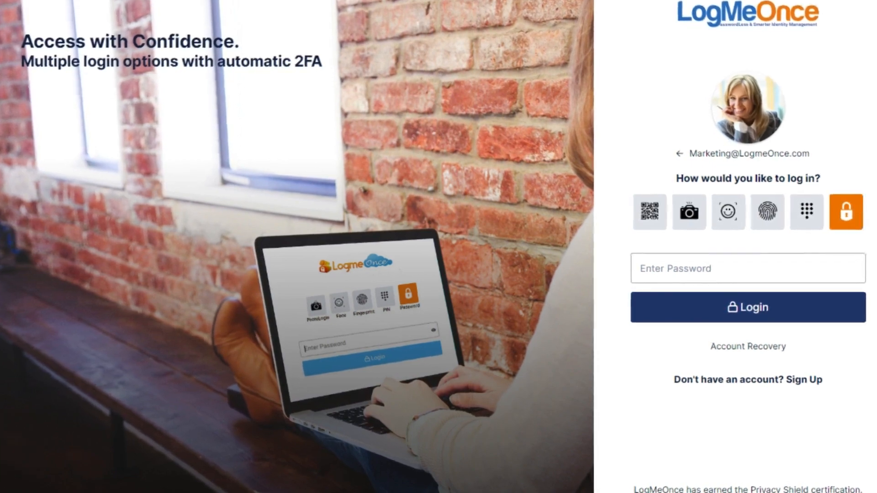
Log in to the LogMeOnce account using the Password sign-in option
left_click(747, 306)
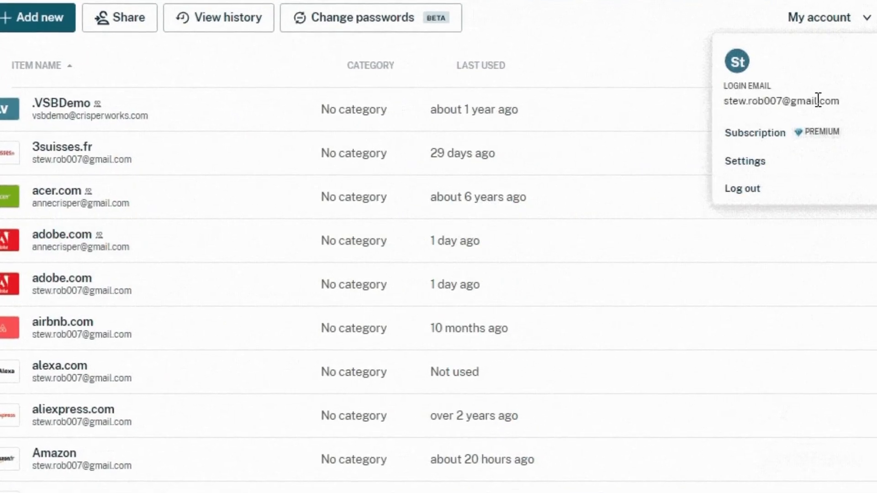
Enable Biometric unlock in Dashlane's security settings and confirm the added unlock method
left_click(744, 160)
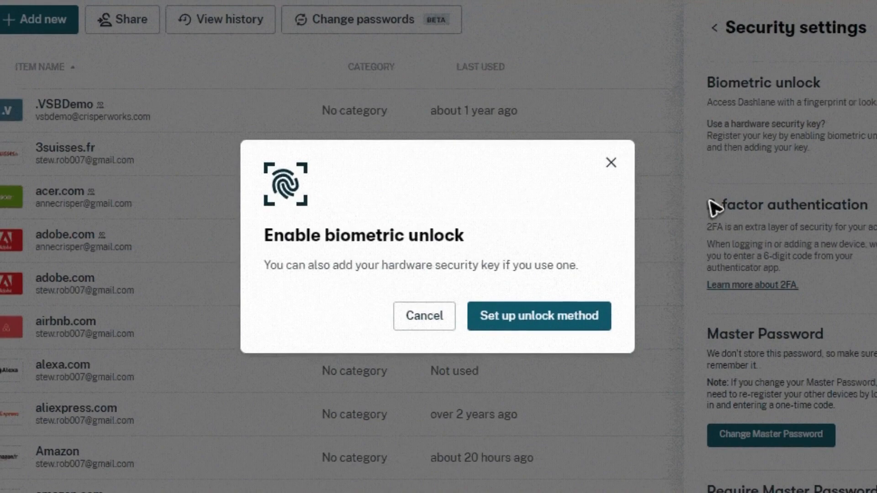
left_click(539, 315)
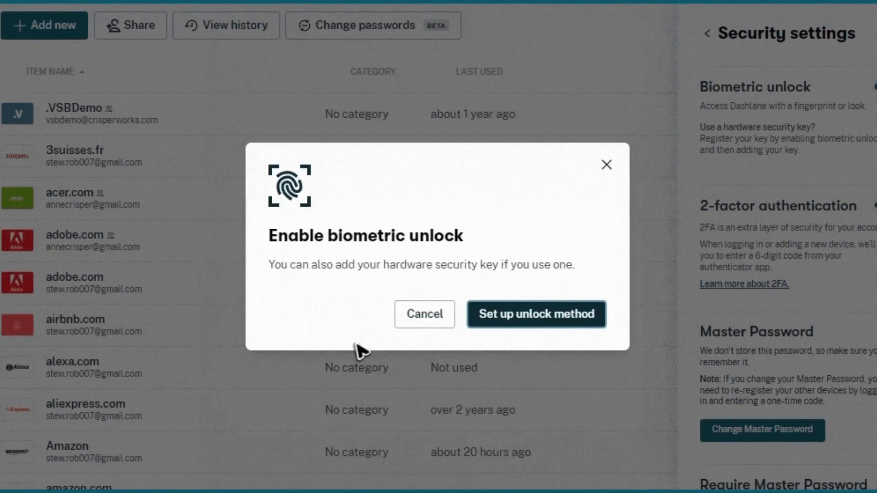
left_click(536, 314)
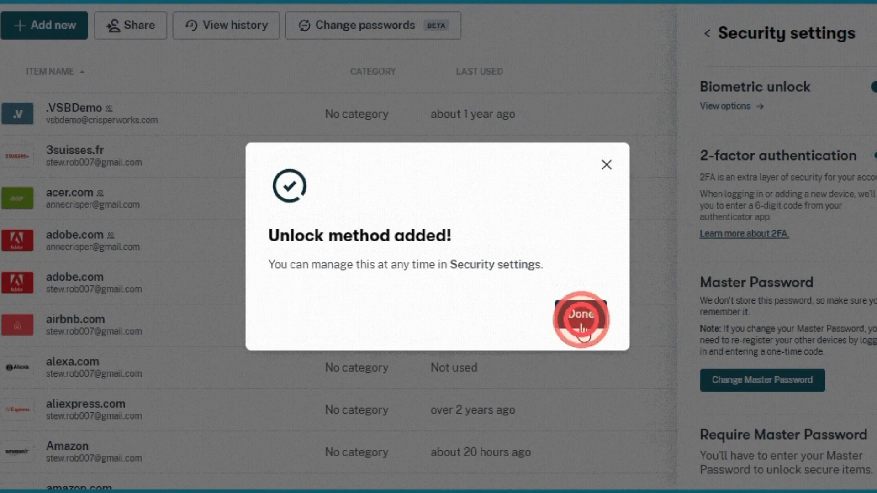
left_click(582, 314)
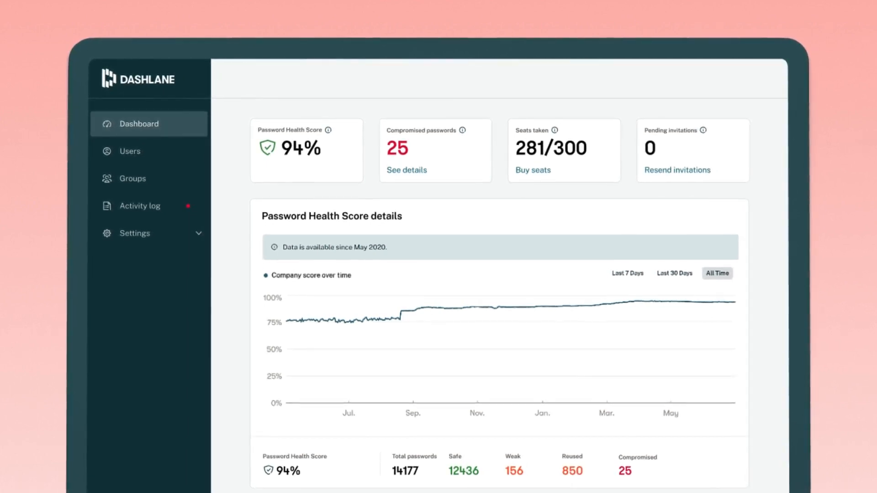
left_click(130, 151)
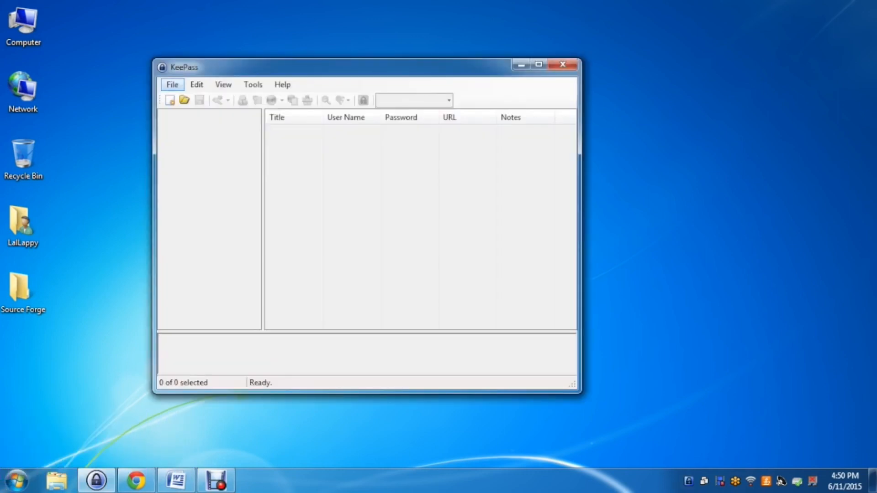
Save a new database file named NewDatabase in the Source Forge folder
left_click(172, 84)
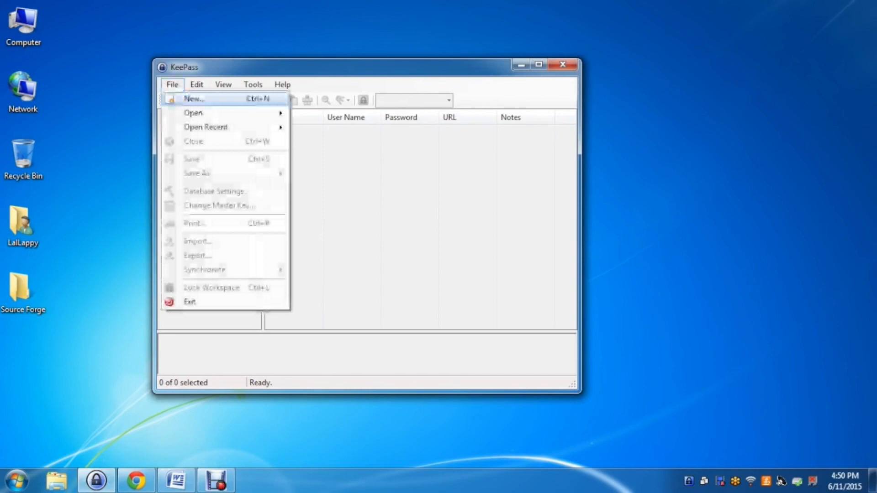
left_click(194, 98)
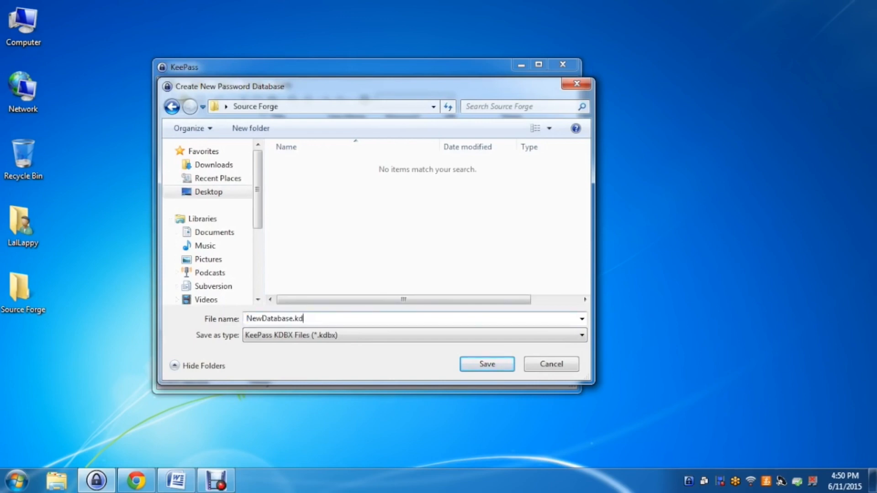
key("BackSpace")
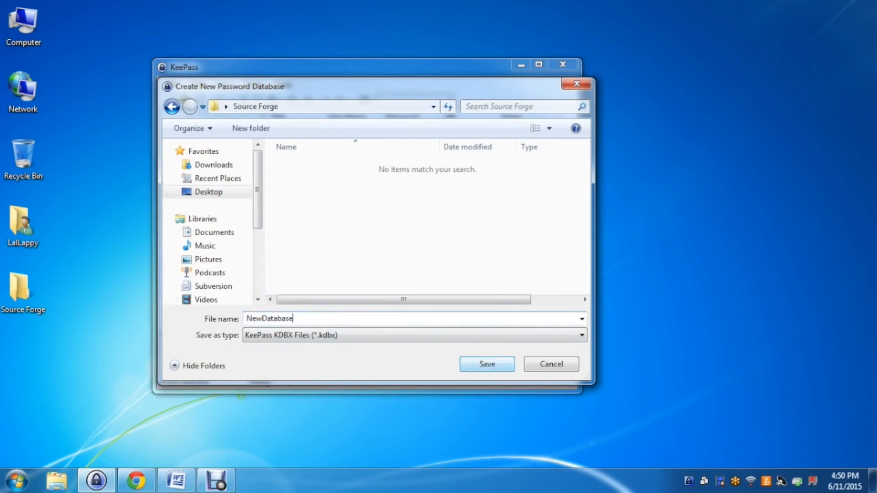
left_click(487, 364)
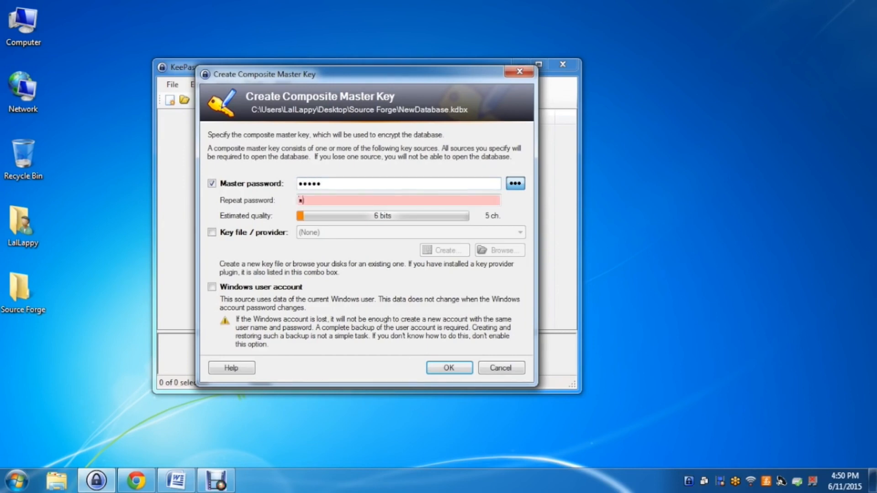
Confirm the master password and name the new database ln.com
left_click(449, 367)
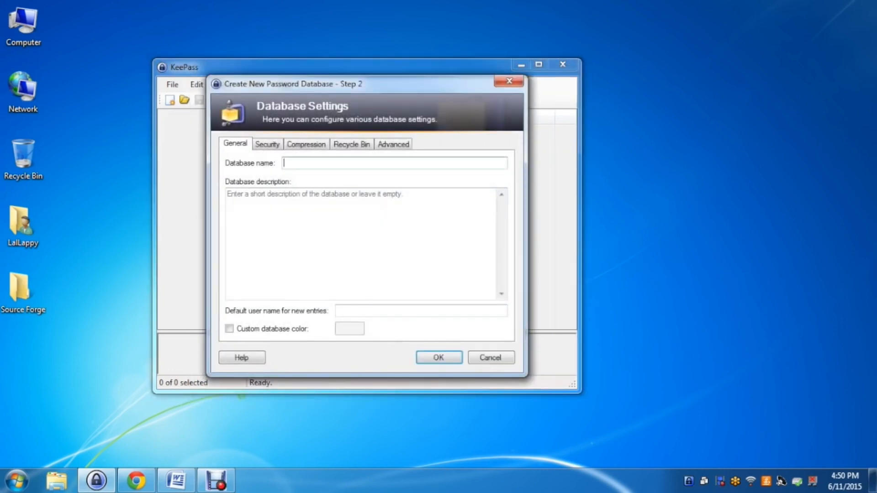
type("ln.com")
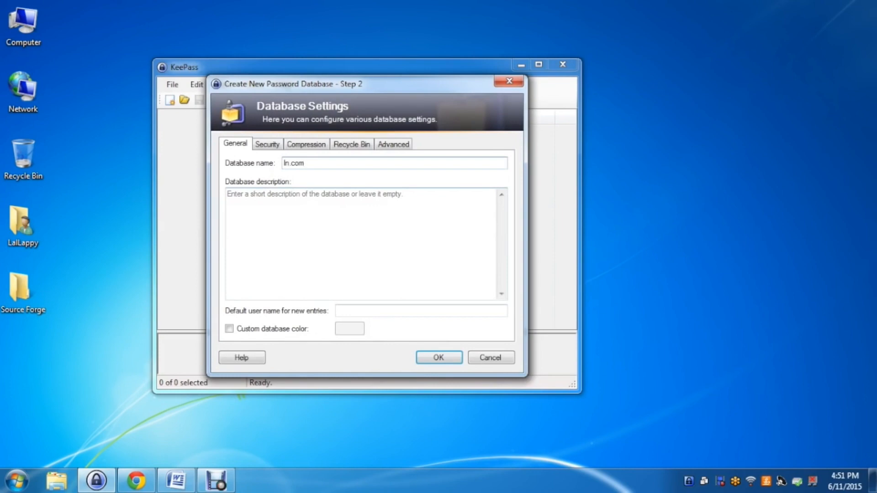
left_click(438, 357)
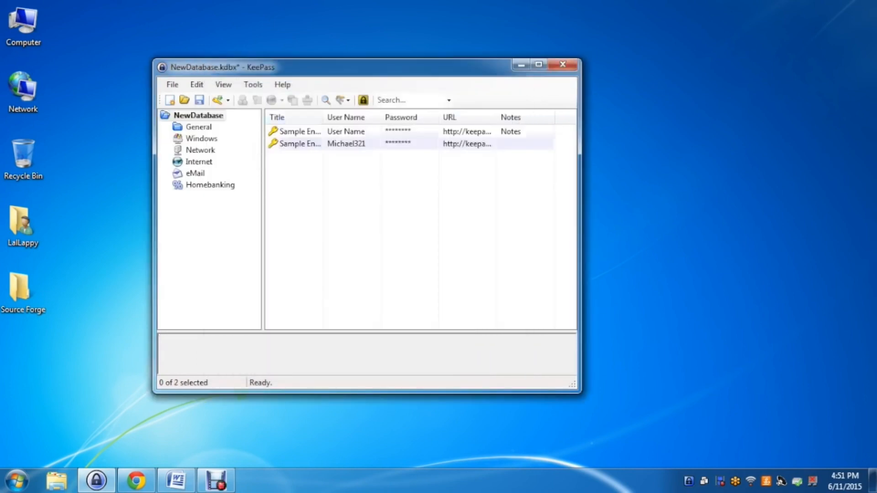
Delete the two sample entries from the new database
left_click(300, 131)
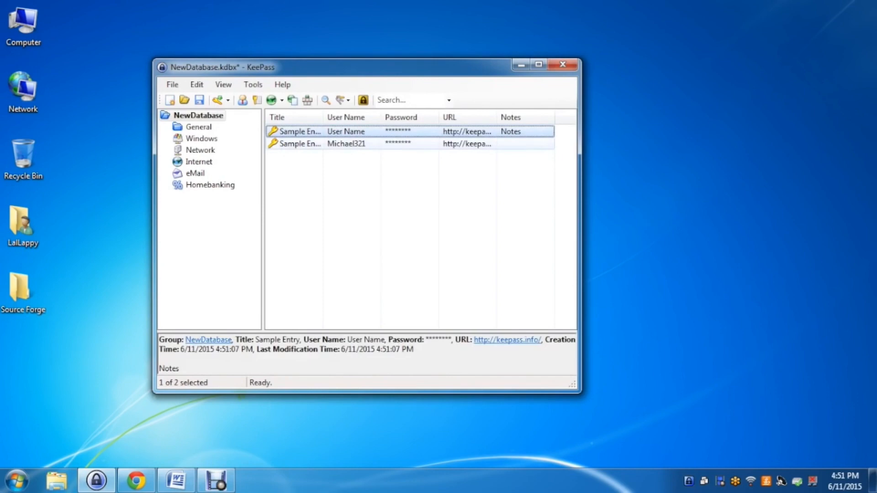
right_click(299, 144)
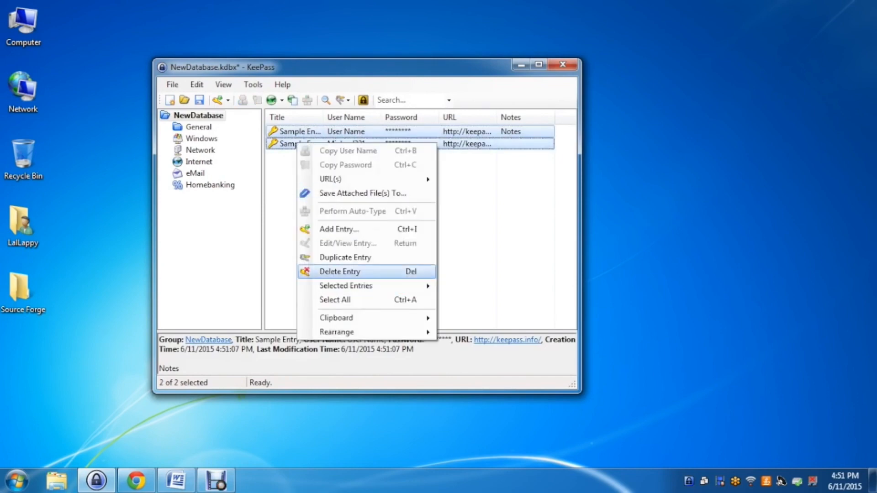
left_click(340, 271)
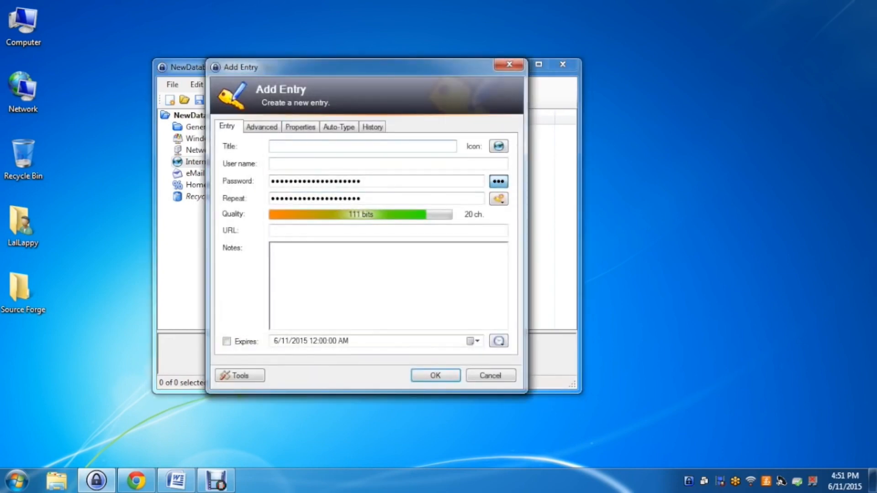
Title the new entry in.com and begin the user name with 'tes'
type("in.com")
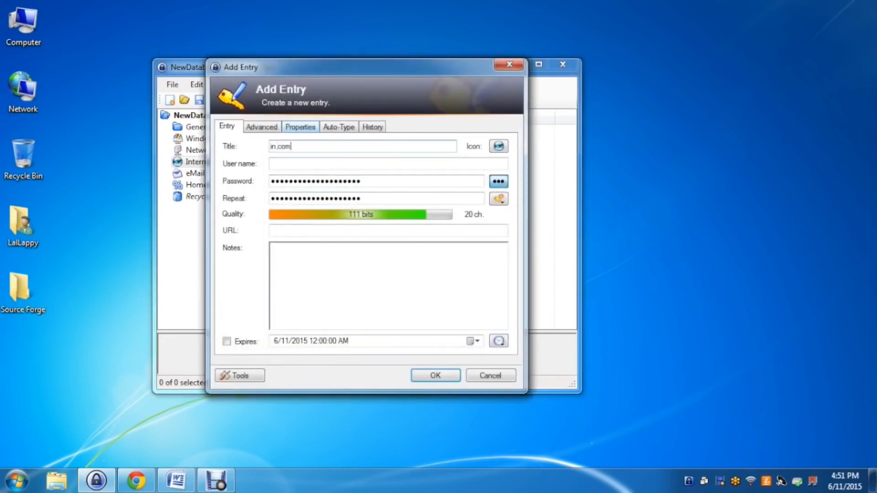
left_click(384, 163)
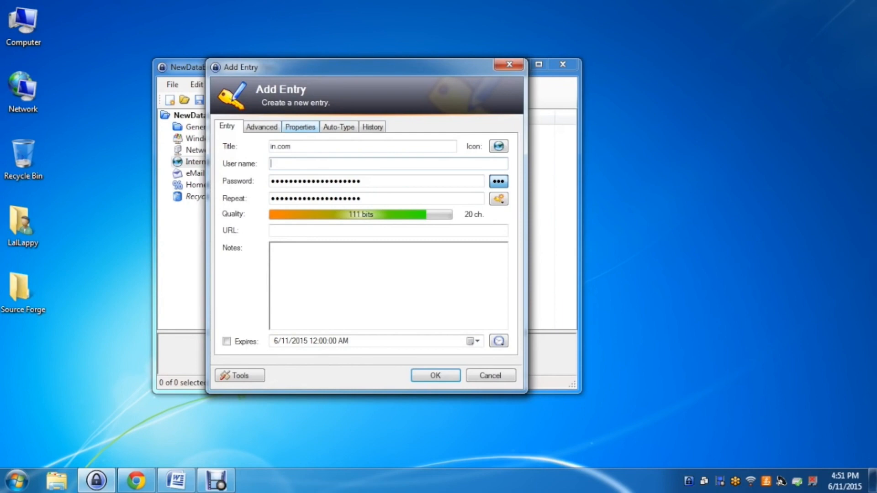
type("tes")
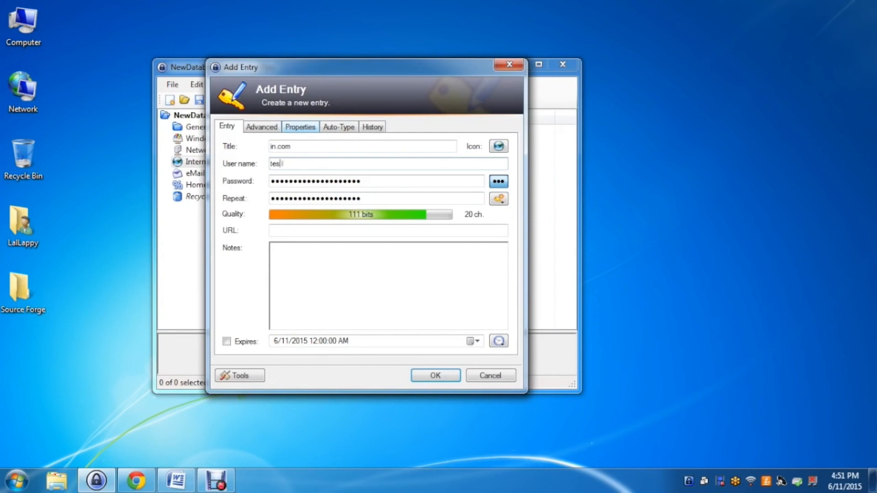